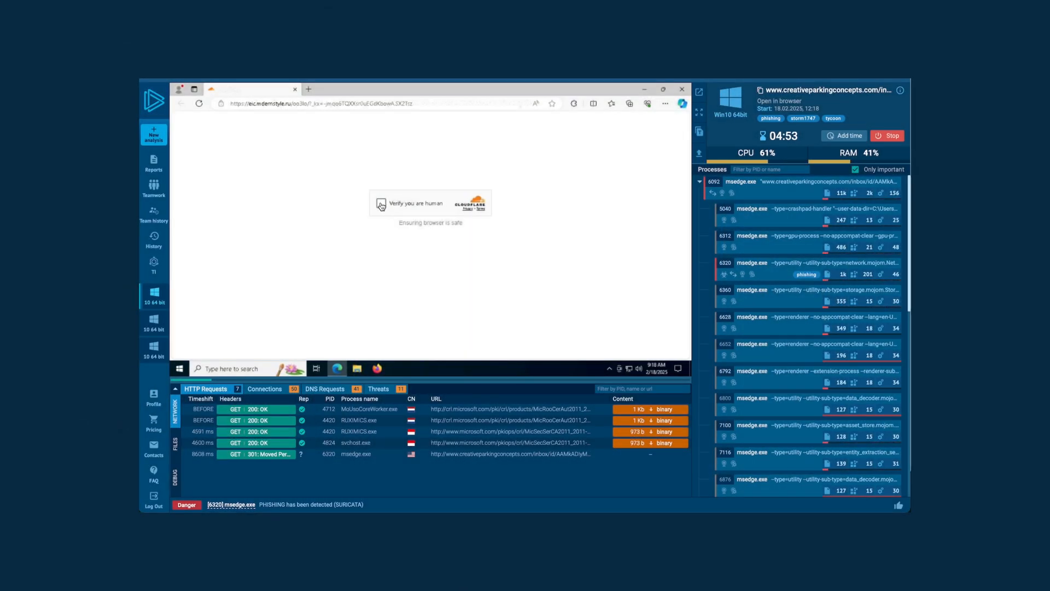
Step: Tick the 'Verify you are human' checkbox on the phishing page's Cloudflare check
left_click(381, 204)
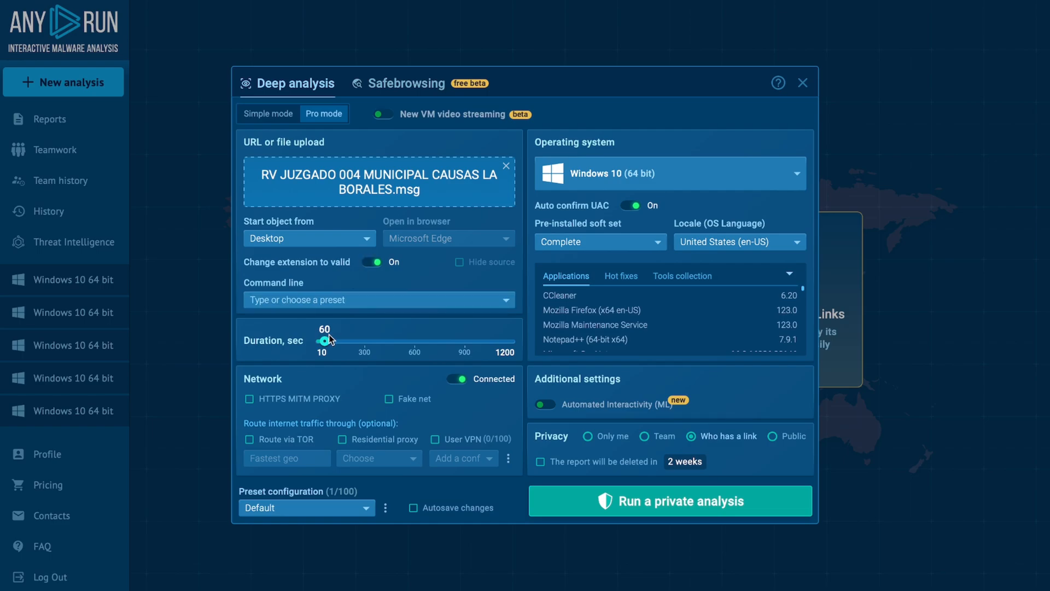
Step: Set the Duration slider to 593 seconds and run a private analysis
left_click_drag(325, 341, 414, 341)
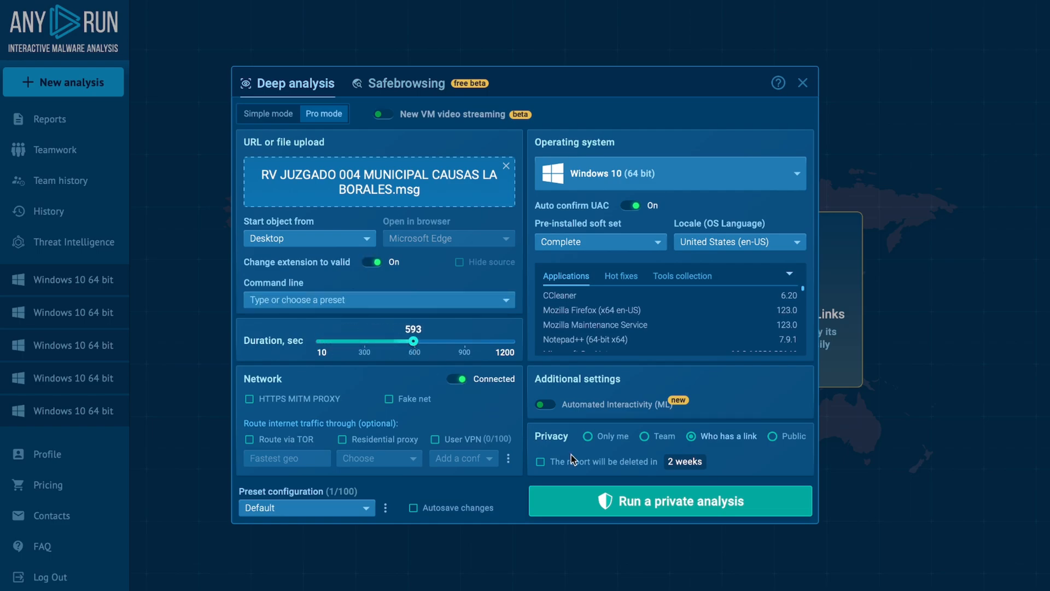
left_click(670, 500)
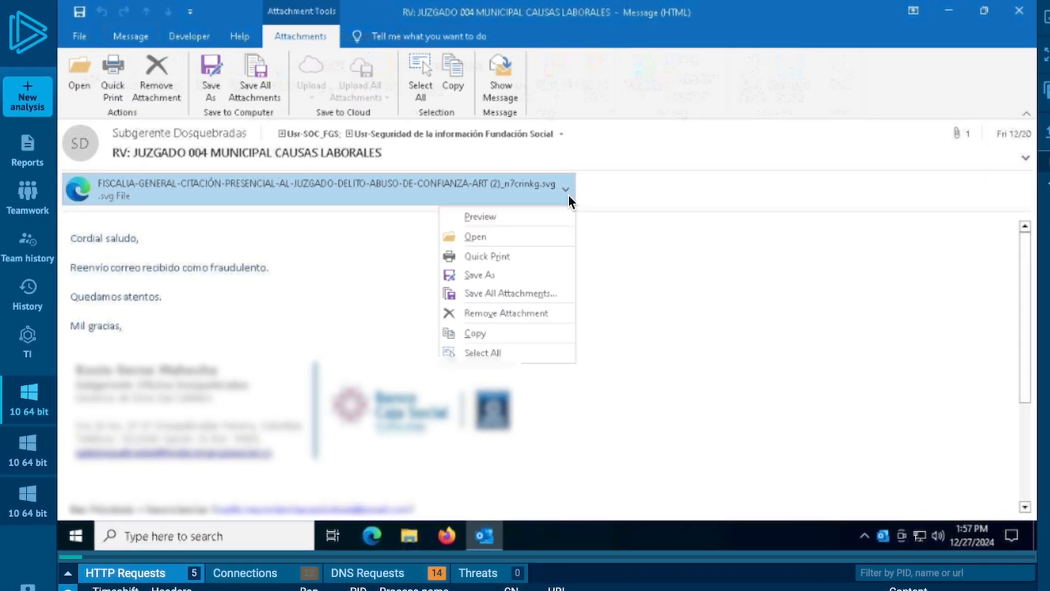
Step: Open the .svg attachment in Edge and download the DEMANDA LABORAL JUDICIAL .XZ archive
left_click(475, 236)
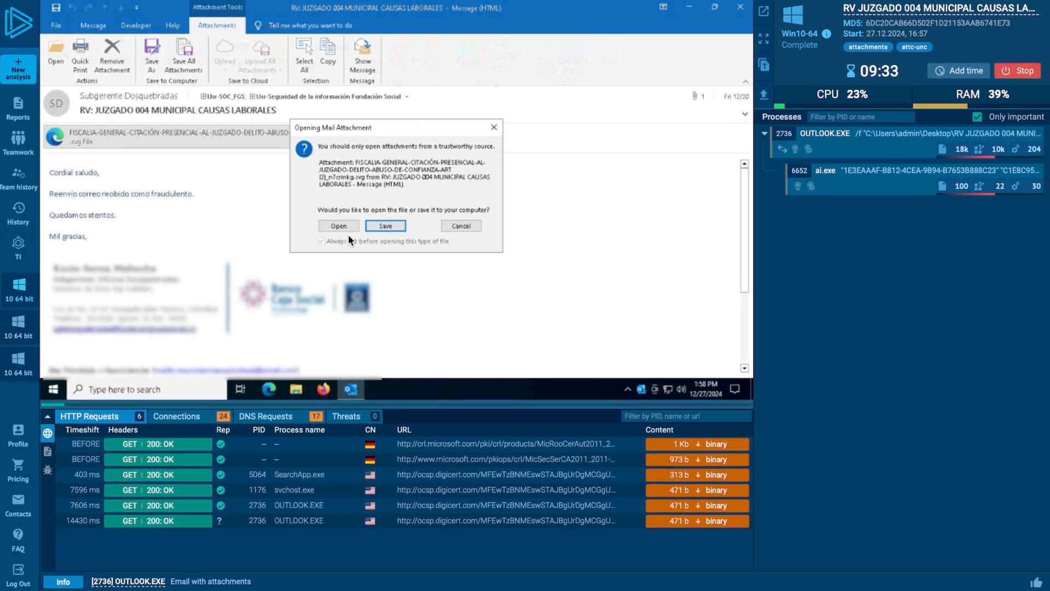
left_click(338, 226)
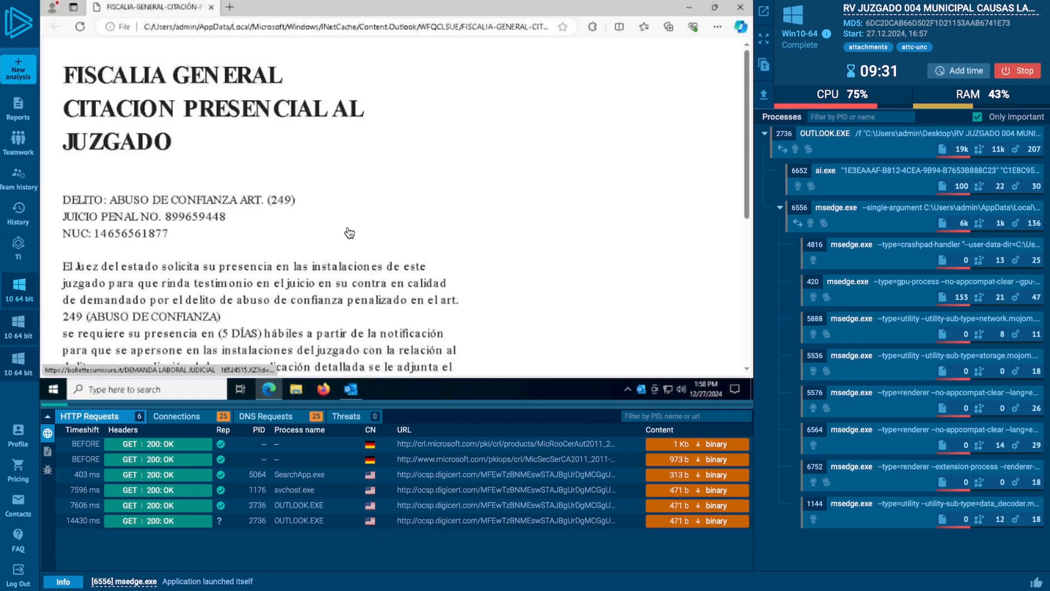
scroll("down", 3)
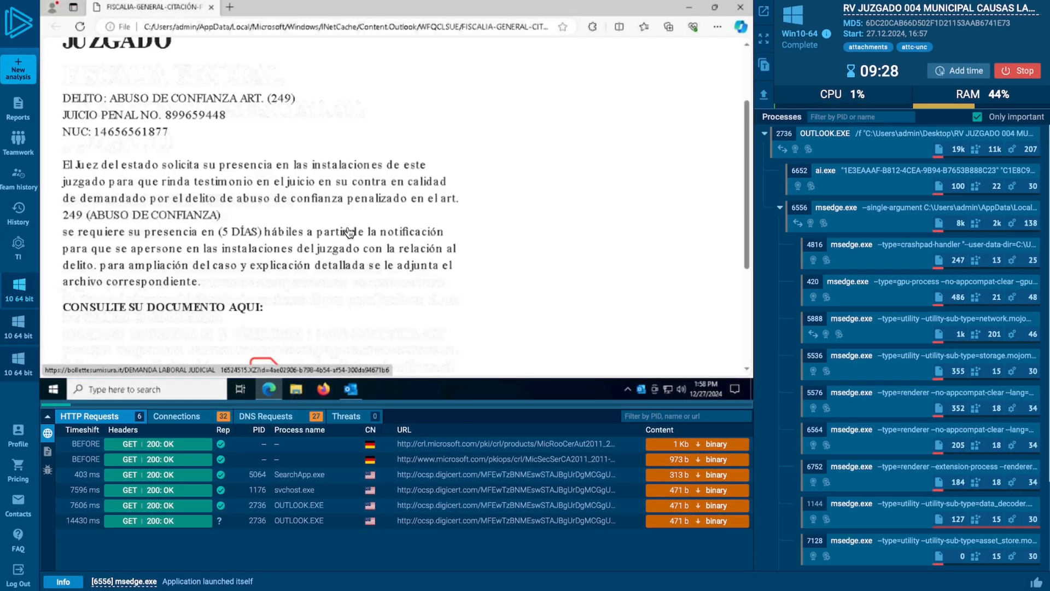
scroll("down", 3)
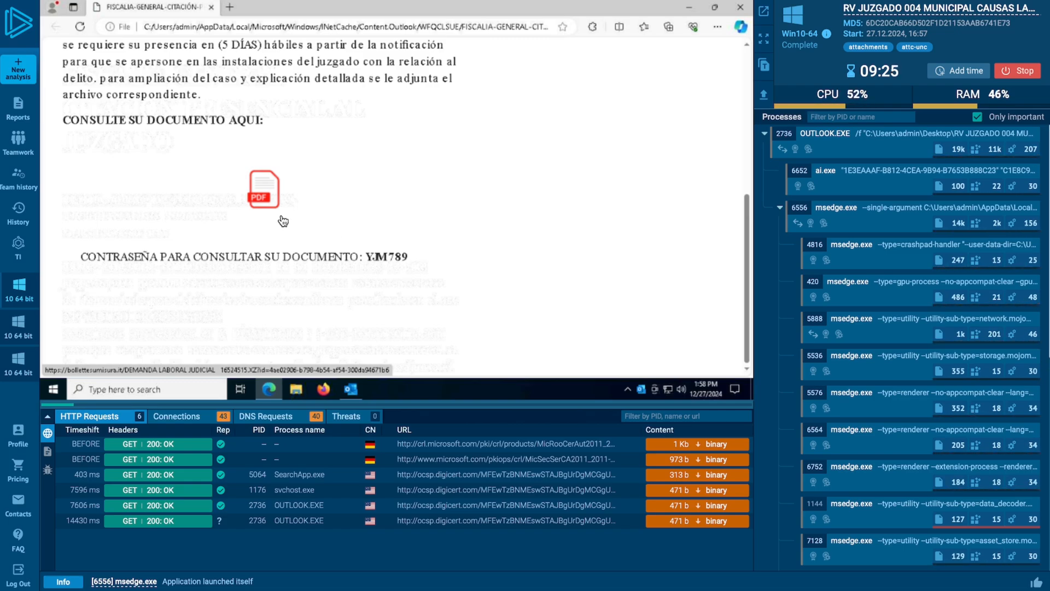
left_click(263, 189)
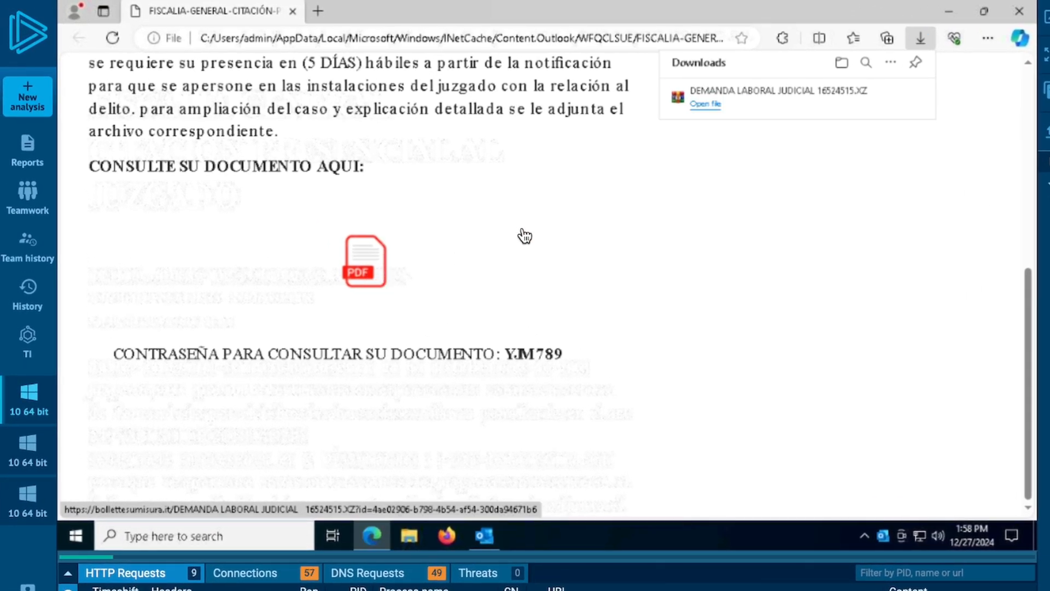
left_click(705, 105)
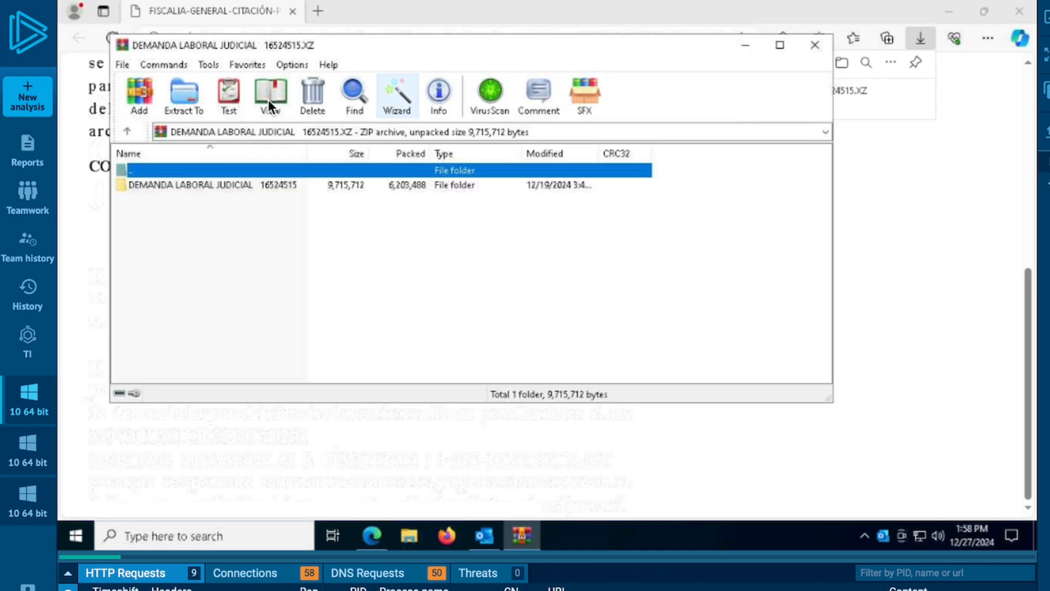
left_click(183, 93)
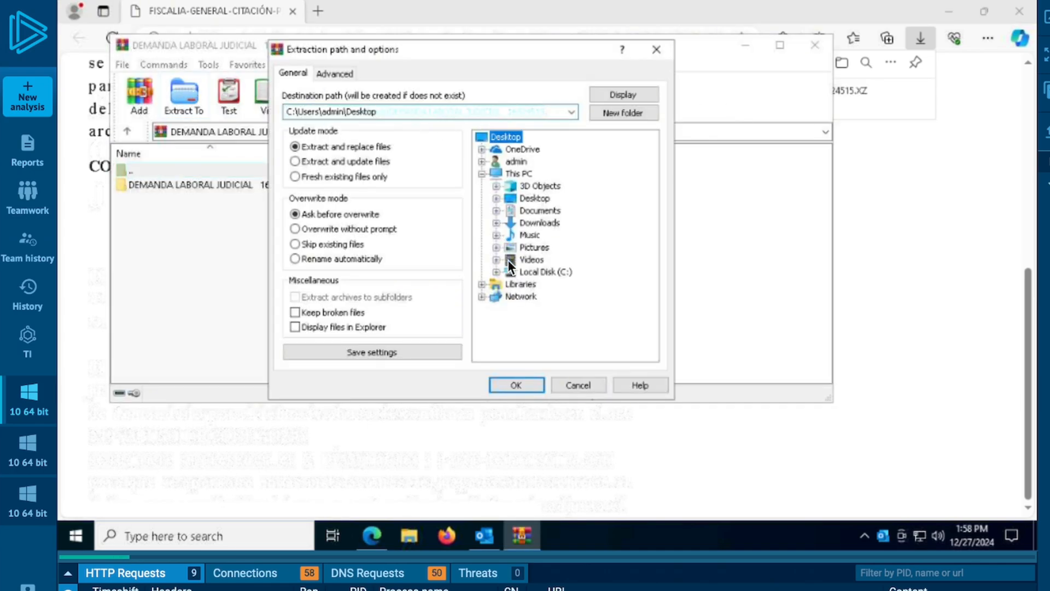
left_click(515, 384)
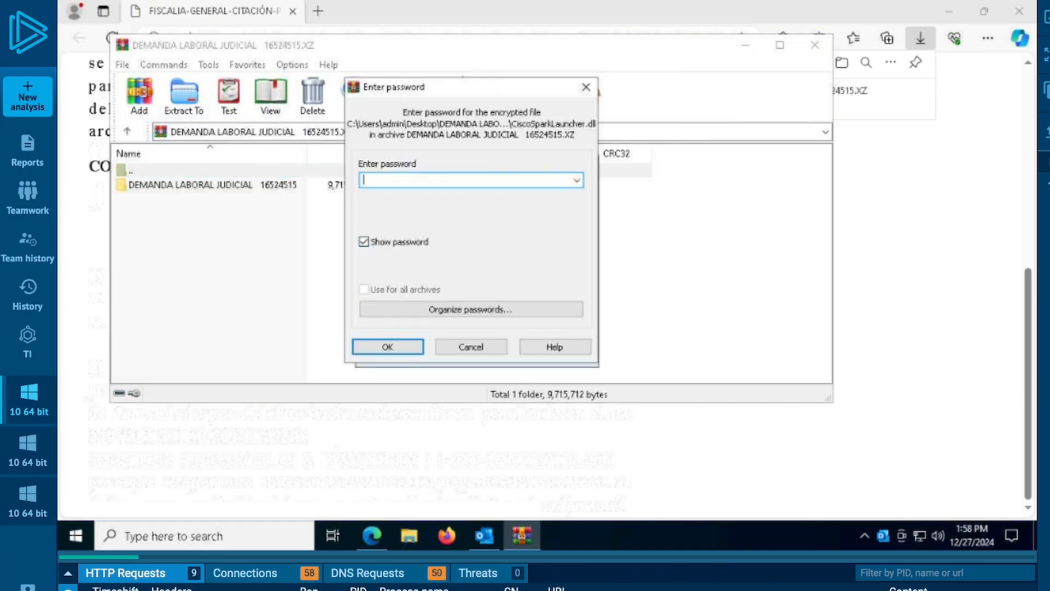
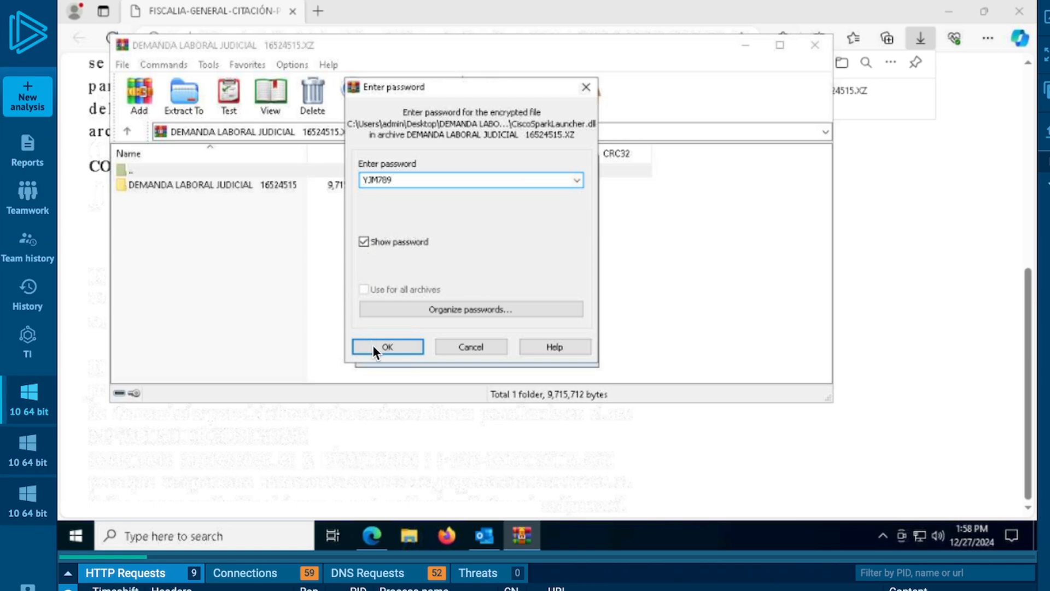
left_click(387, 346)
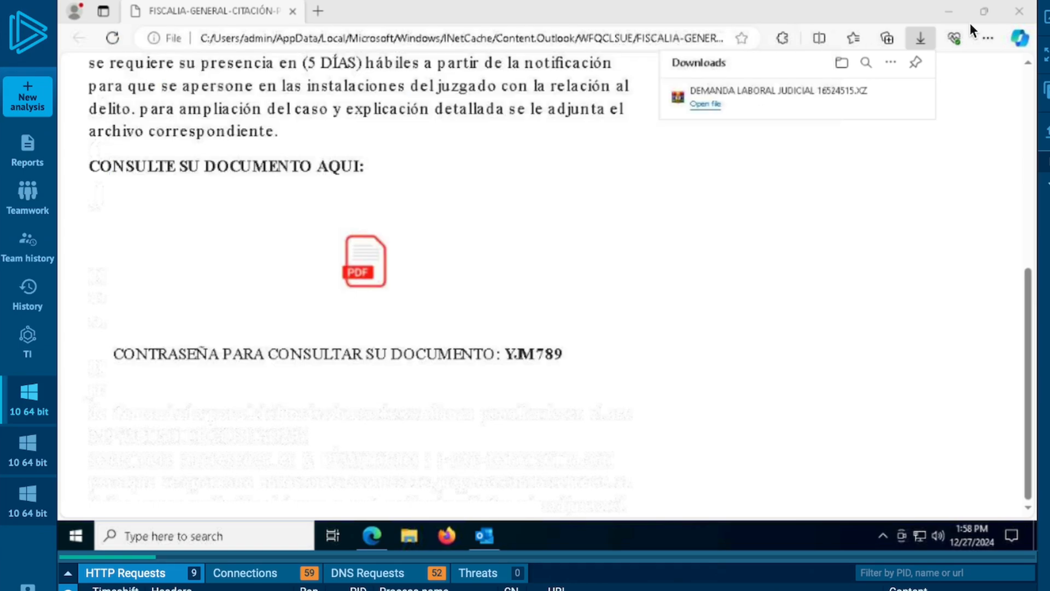
left_click(1018, 12)
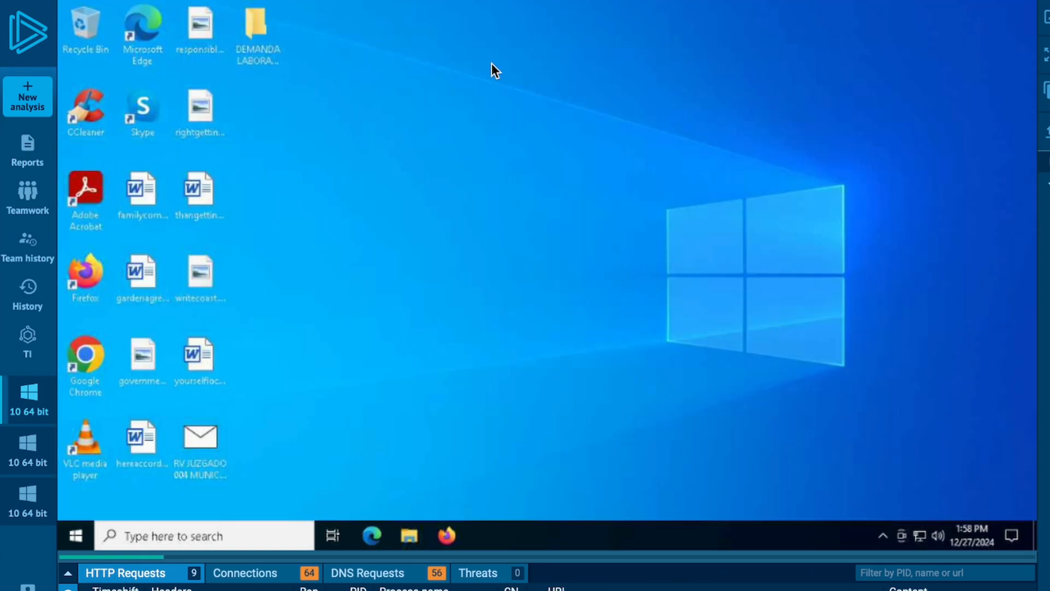
Step: Open the extracted DEMANDA LABORAL folder on the desktop
left_click(257, 31)
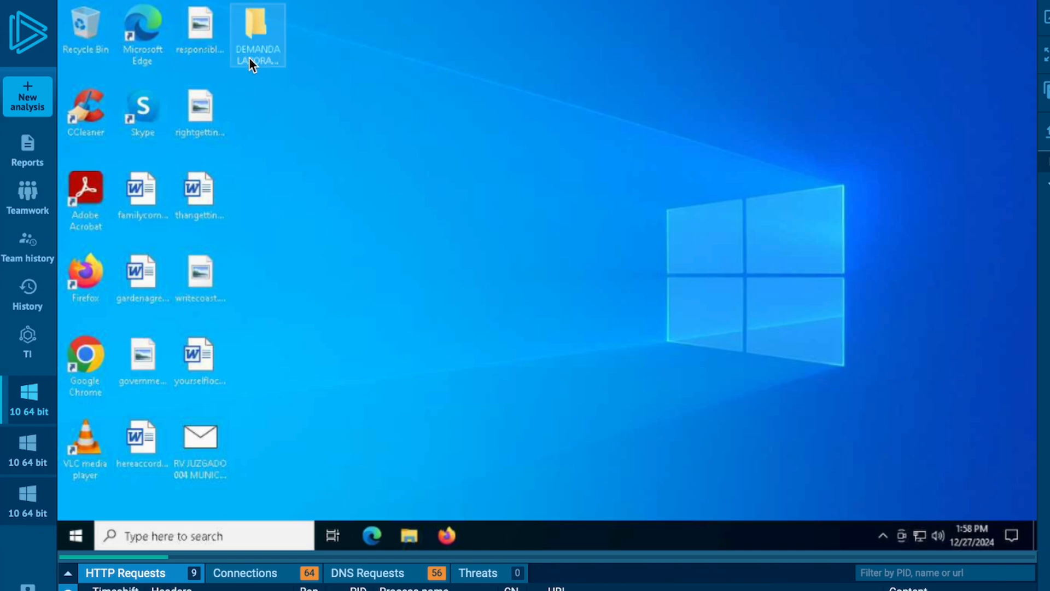
double_click(257, 30)
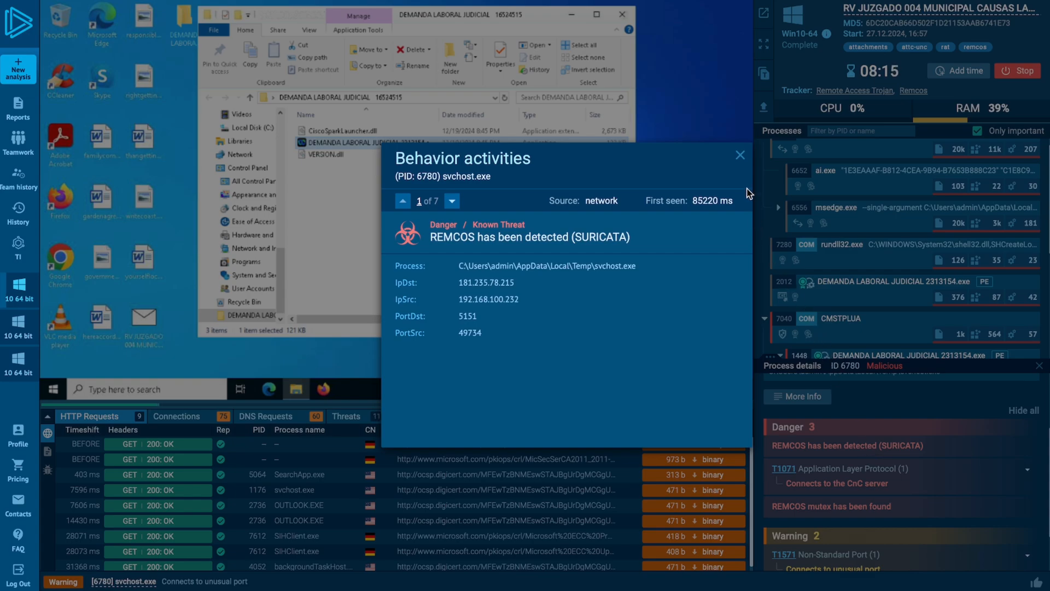
Step: Close the REMCOS detection details popup
left_click(740, 155)
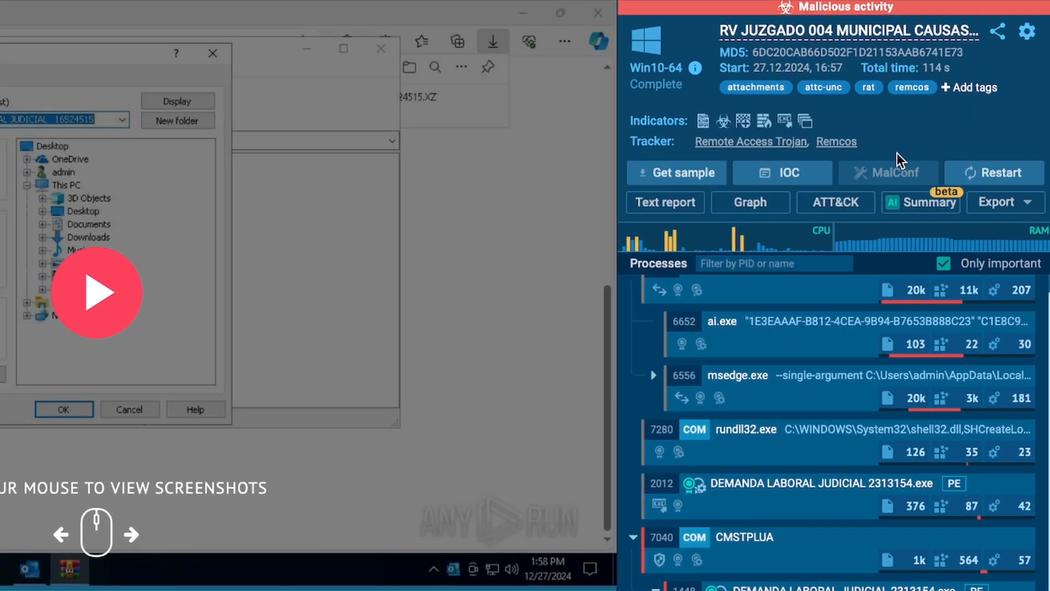
Step: Open the IOC summary and scroll through the 51 indicators and hashes
left_click(783, 173)
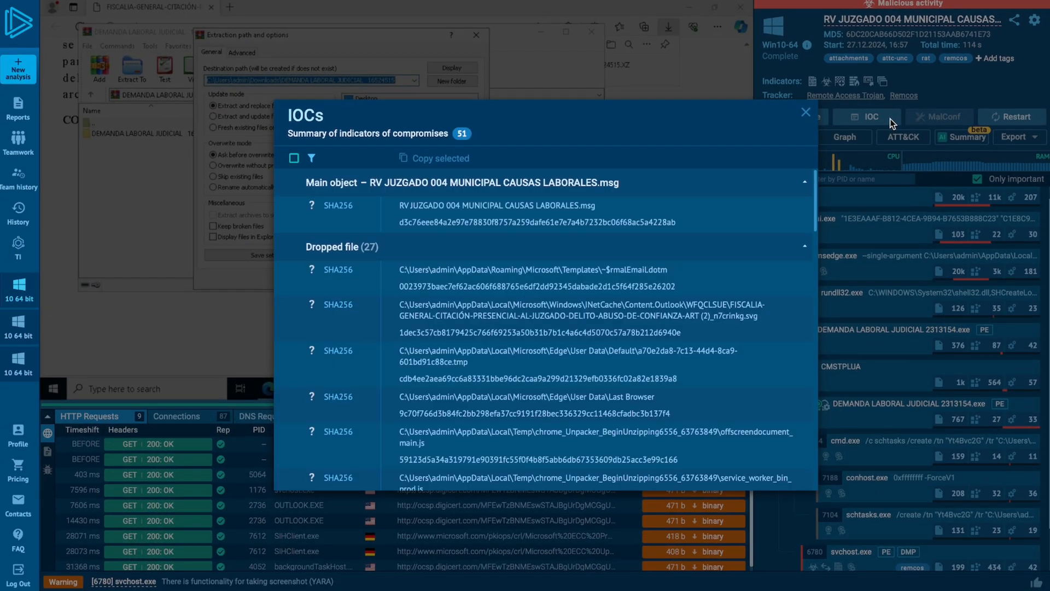
scroll("down", 3)
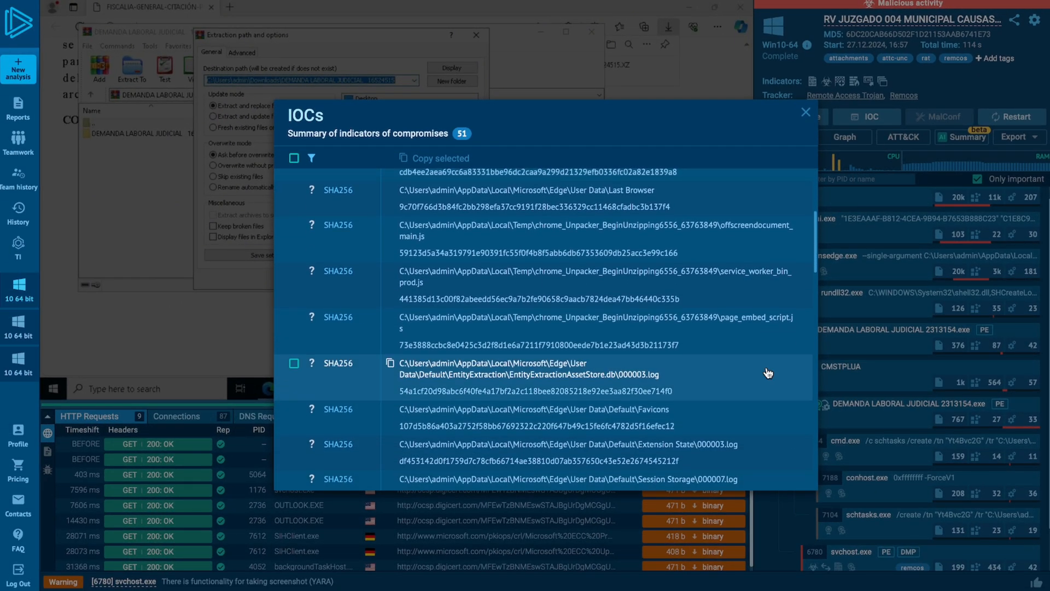
scroll("down", 3)
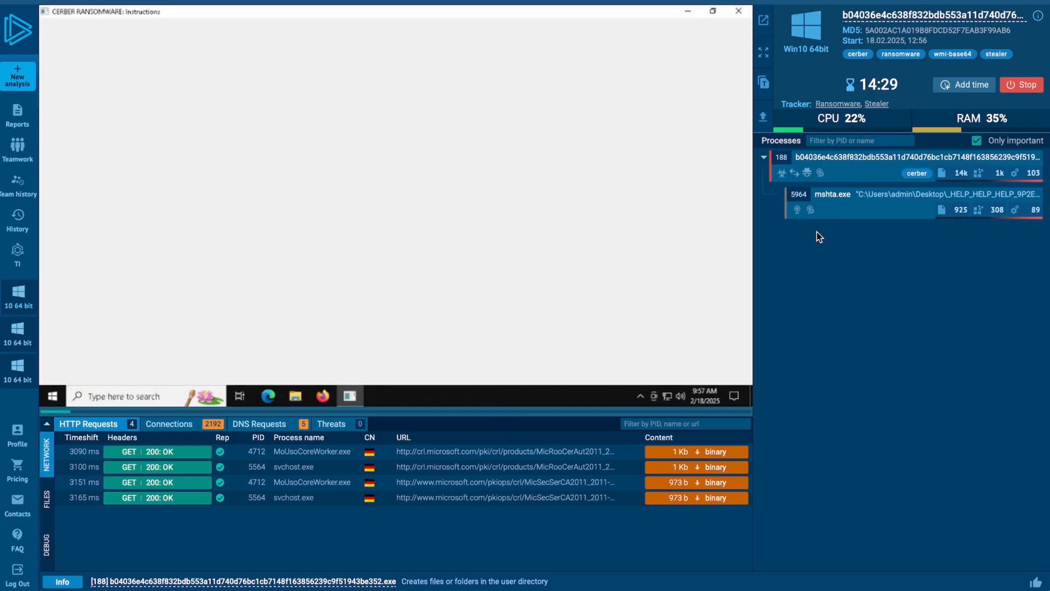
Step: Show the main Cerber process details, receive the VM clipboard, and scroll the ransom note
left_click(850, 172)
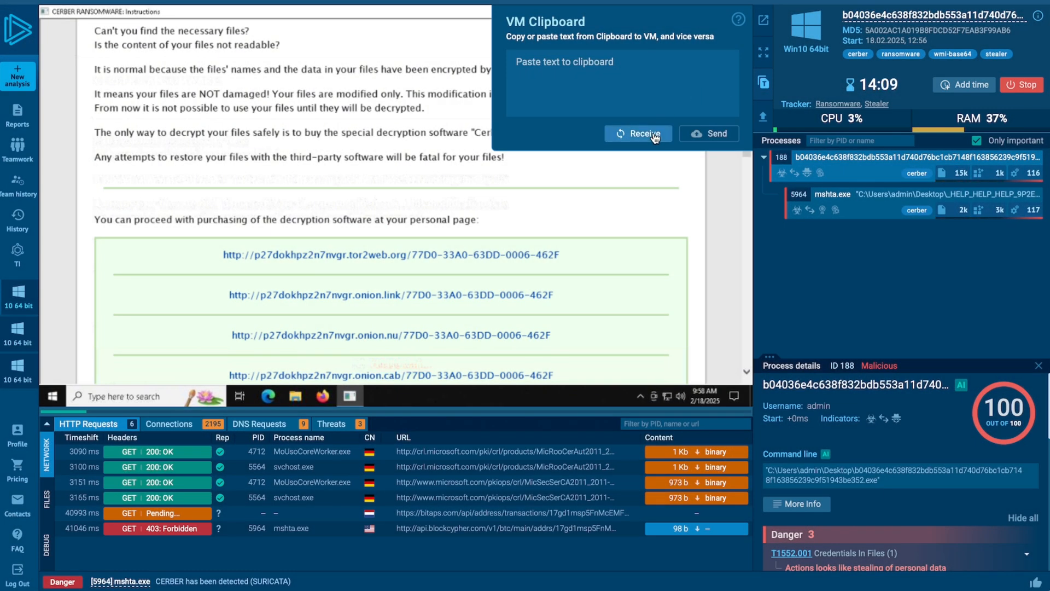
left_click(637, 133)
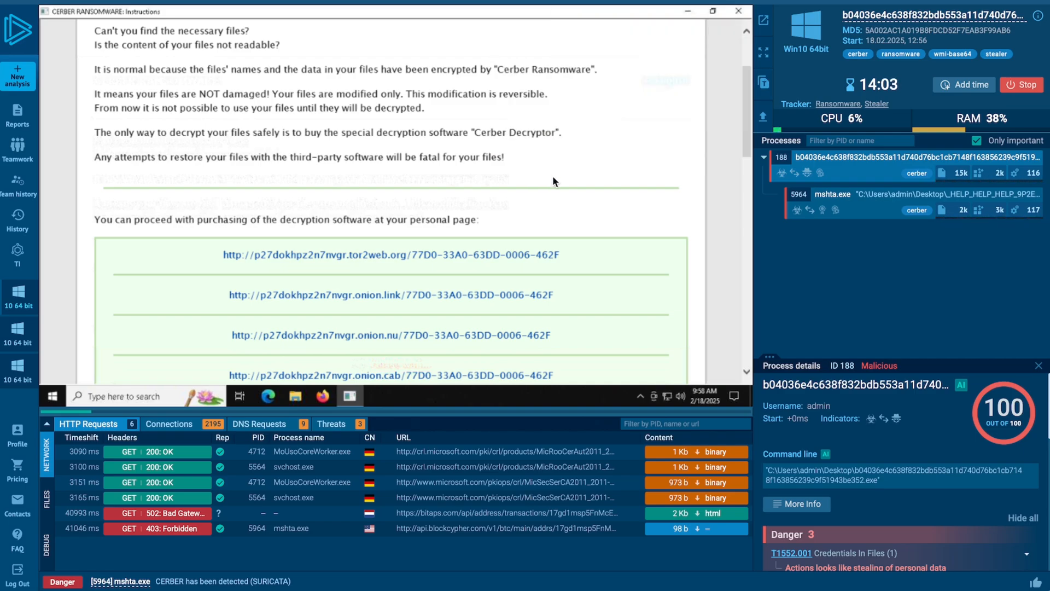
scroll("down", 3)
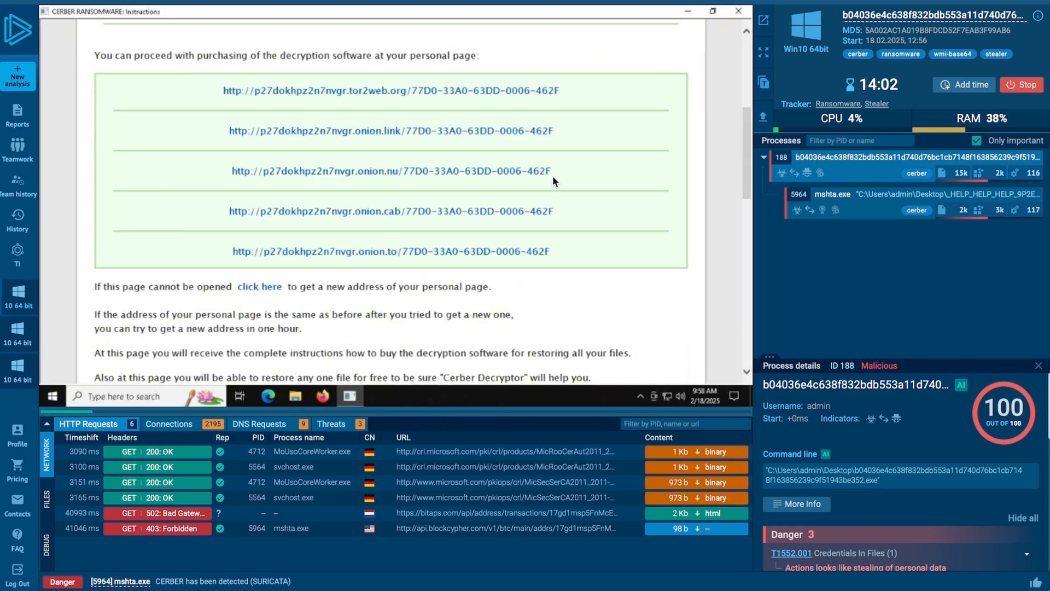